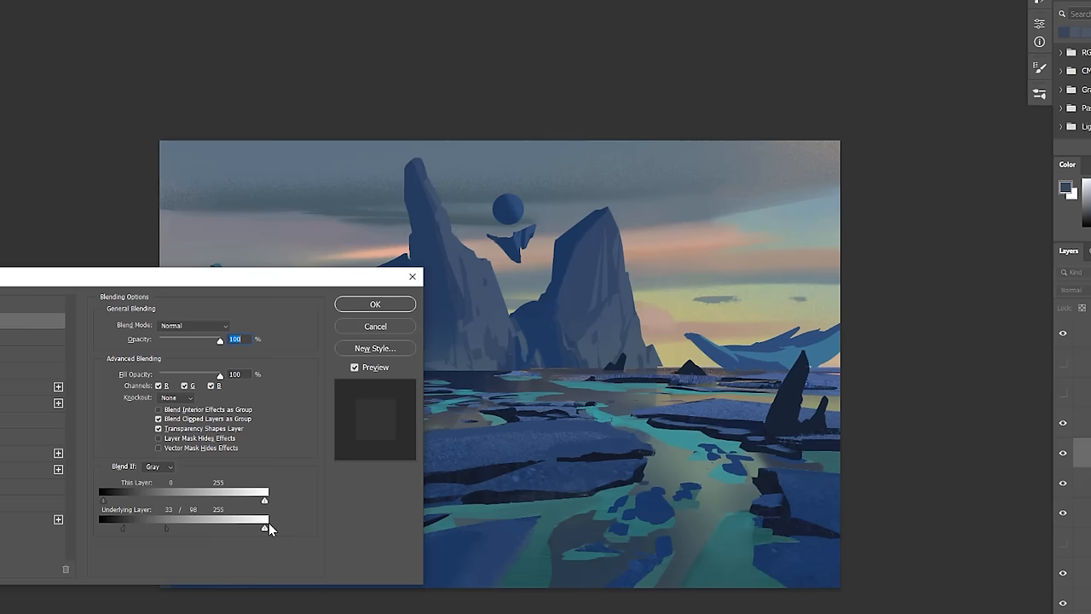
# - Restrict the mist layer's blending to mid-to-light underlying tones, roughly 33/98–255
pyautogui.click(375, 303)
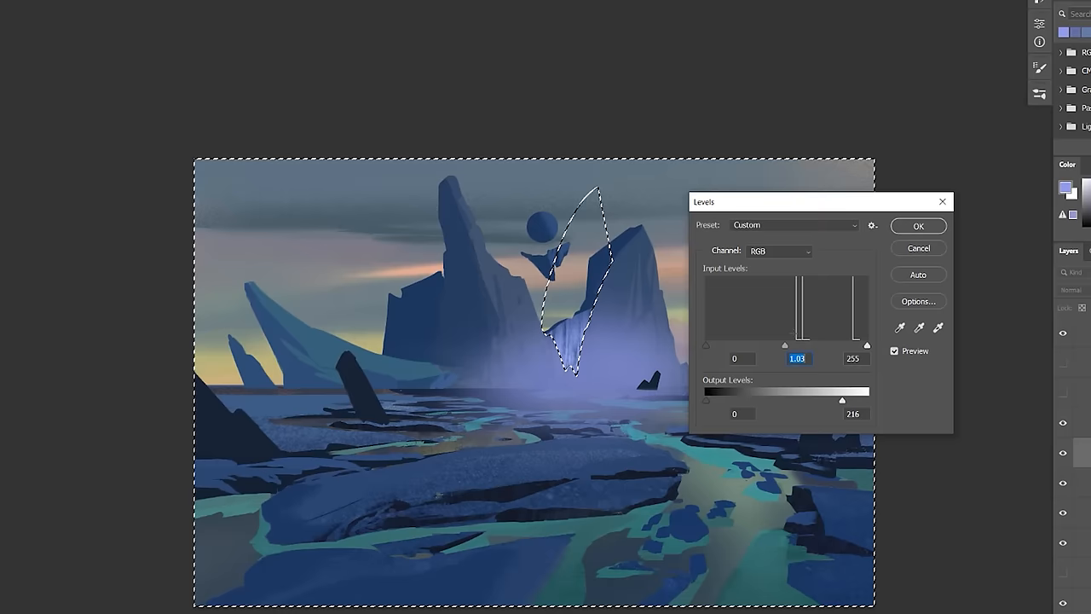
# - Shift the Levels output slider so the selected spire area turns paler and hazier
pyautogui.moveTo(839, 401); pyautogui.dragTo(806, 401)
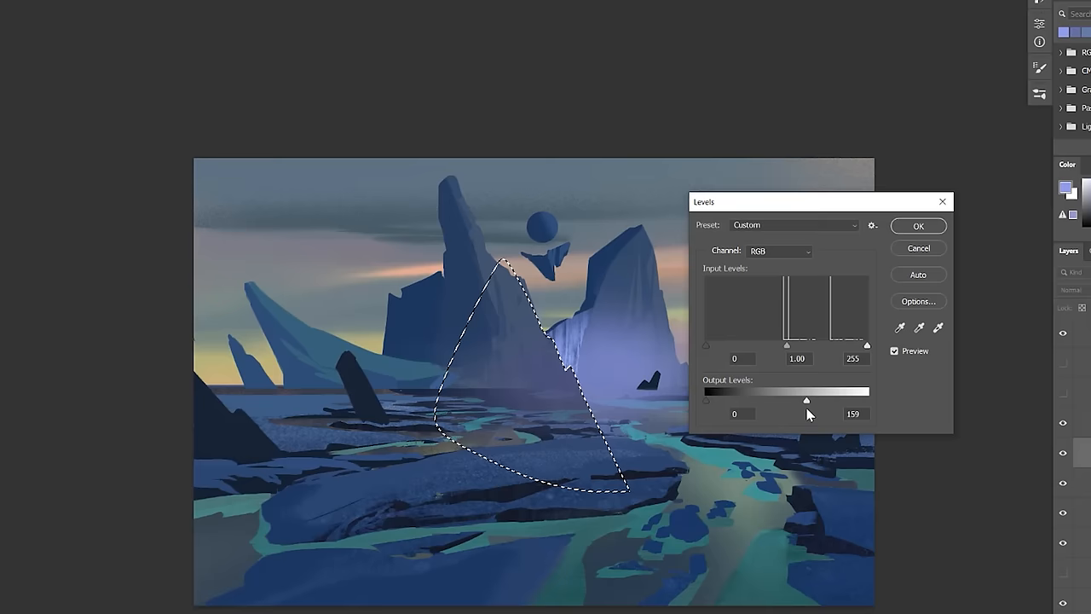